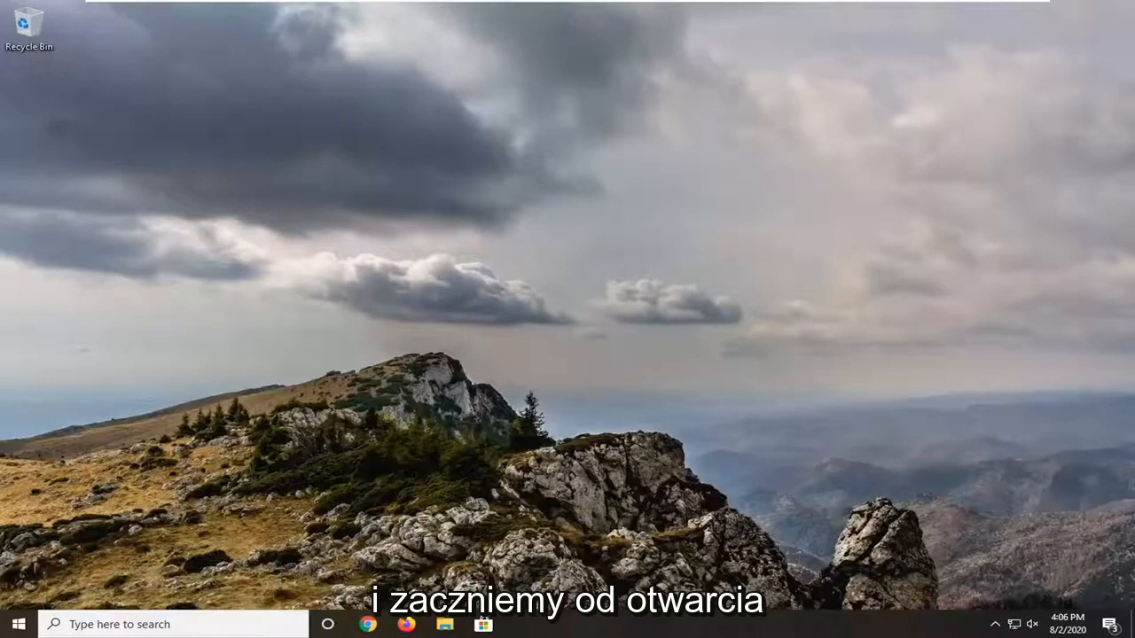
From the Start menu, reach Windows Settings and enter the Ease of Access section
{"action": "left_click", "coordinate": [14, 624]}
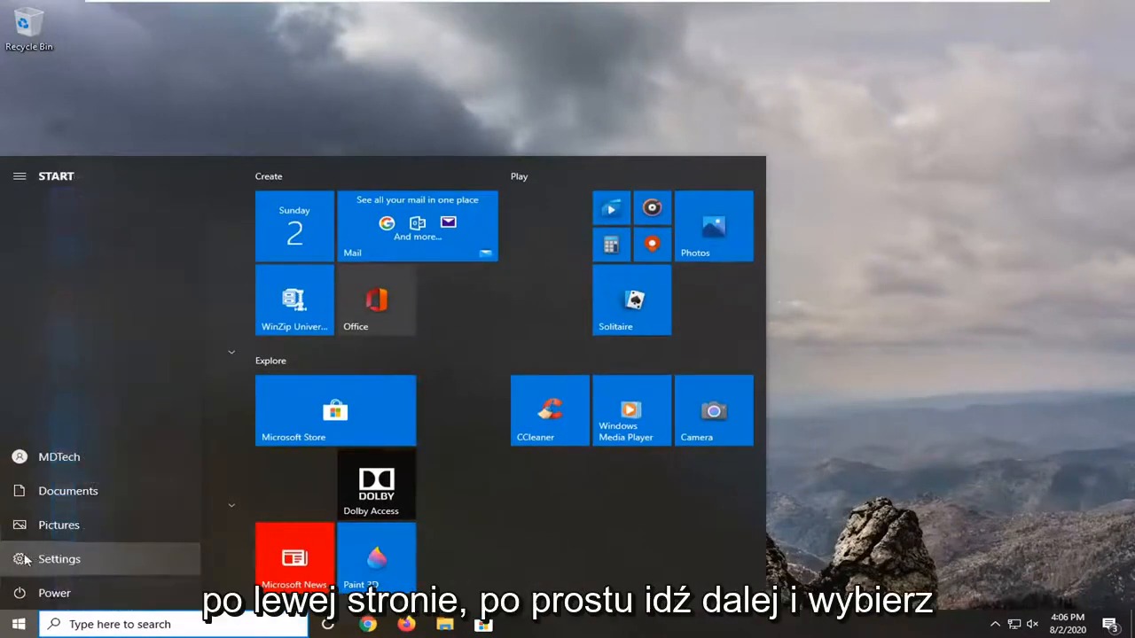
{"action": "left_click", "coordinate": [60, 559]}
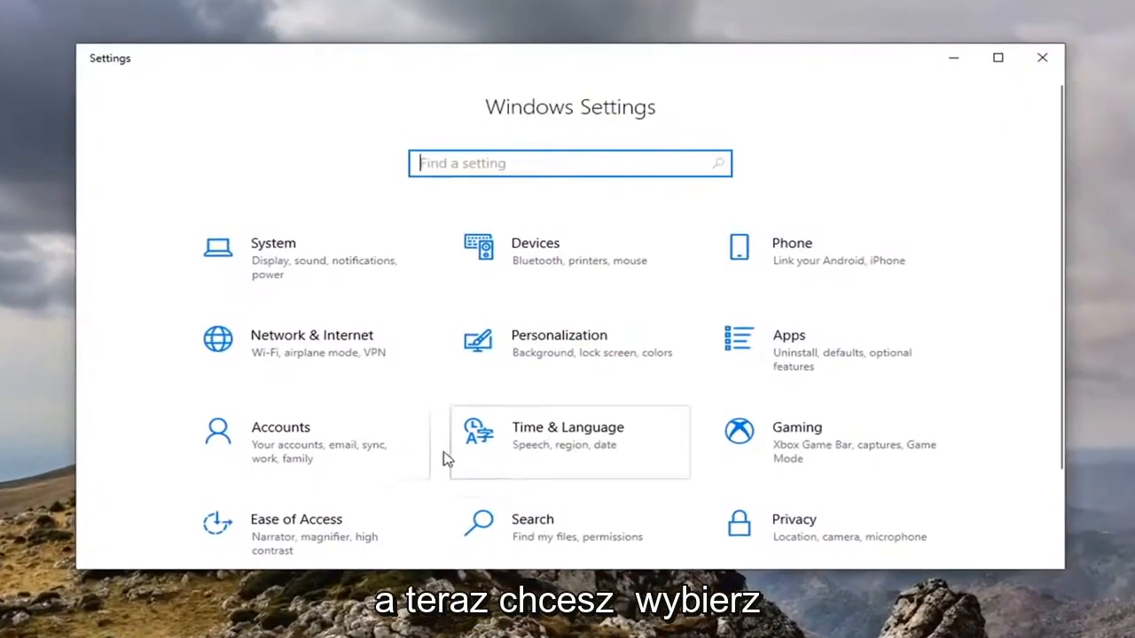
{"action": "mouse_move", "coordinate": [288, 531]}
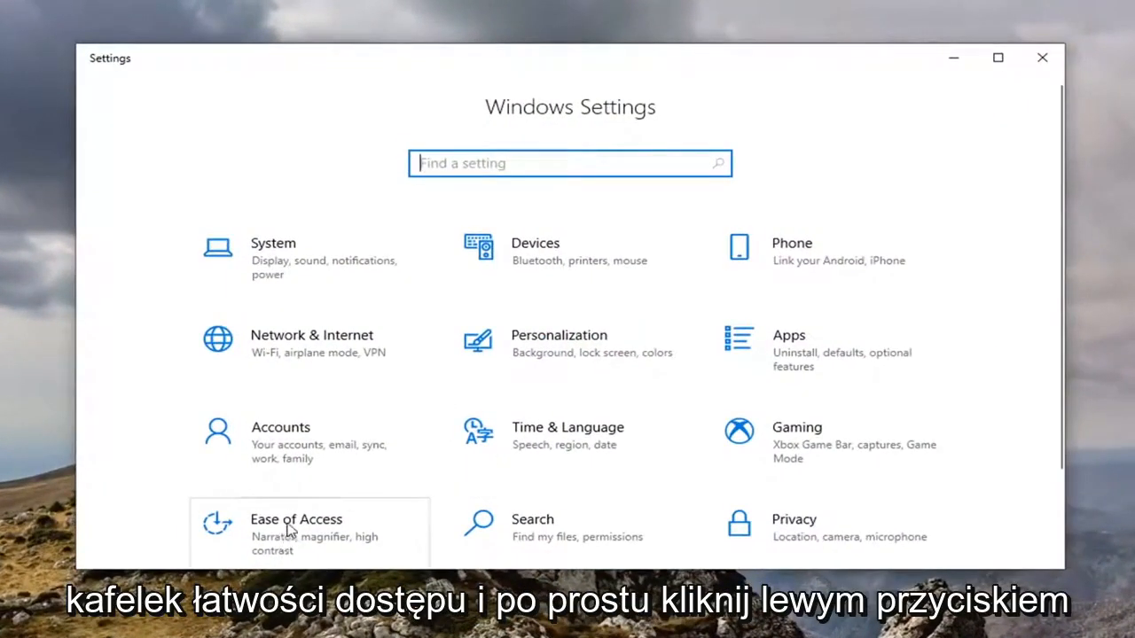
{"action": "left_click", "coordinate": [296, 518]}
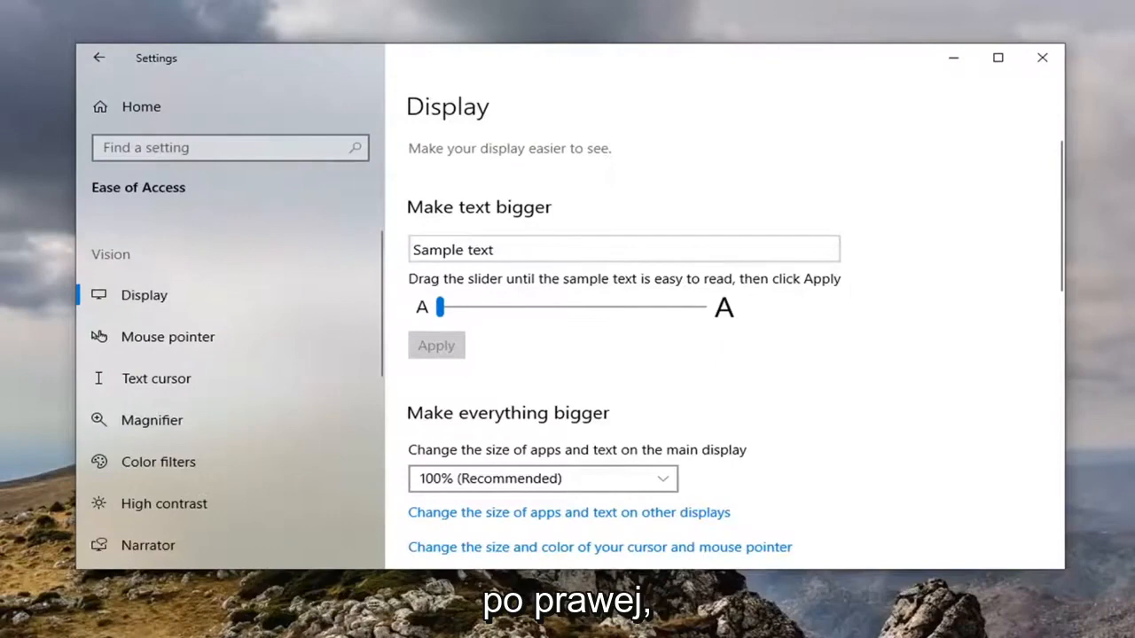
{"action": "scroll", "scroll_direction": "down", "scroll_amount": 3}
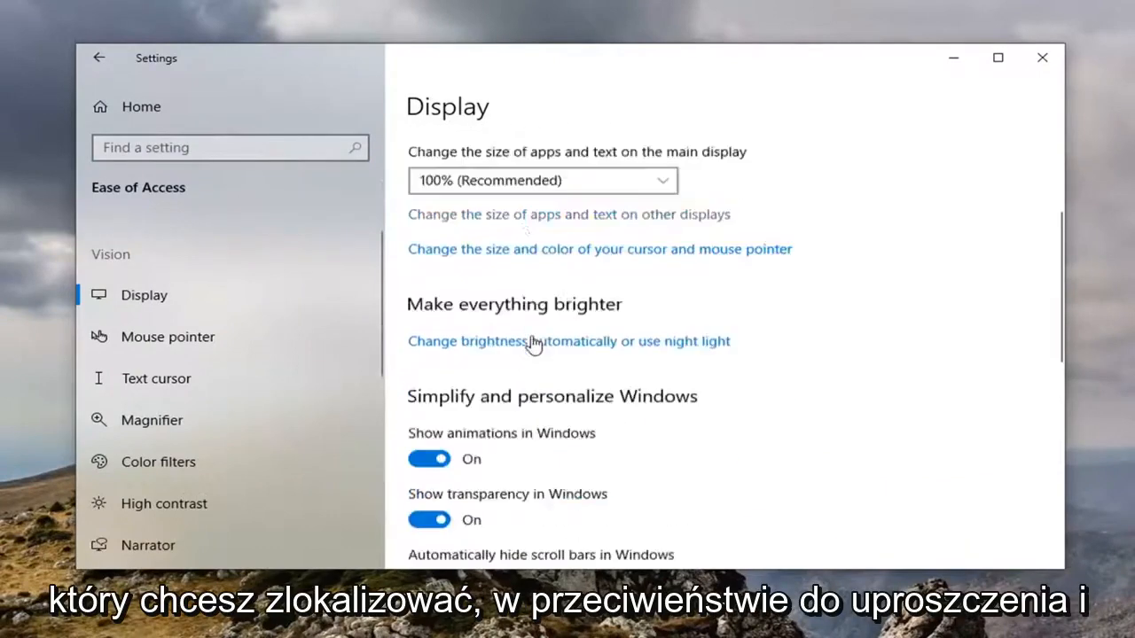
{"action": "scroll", "scroll_direction": "down", "scroll_amount": 3}
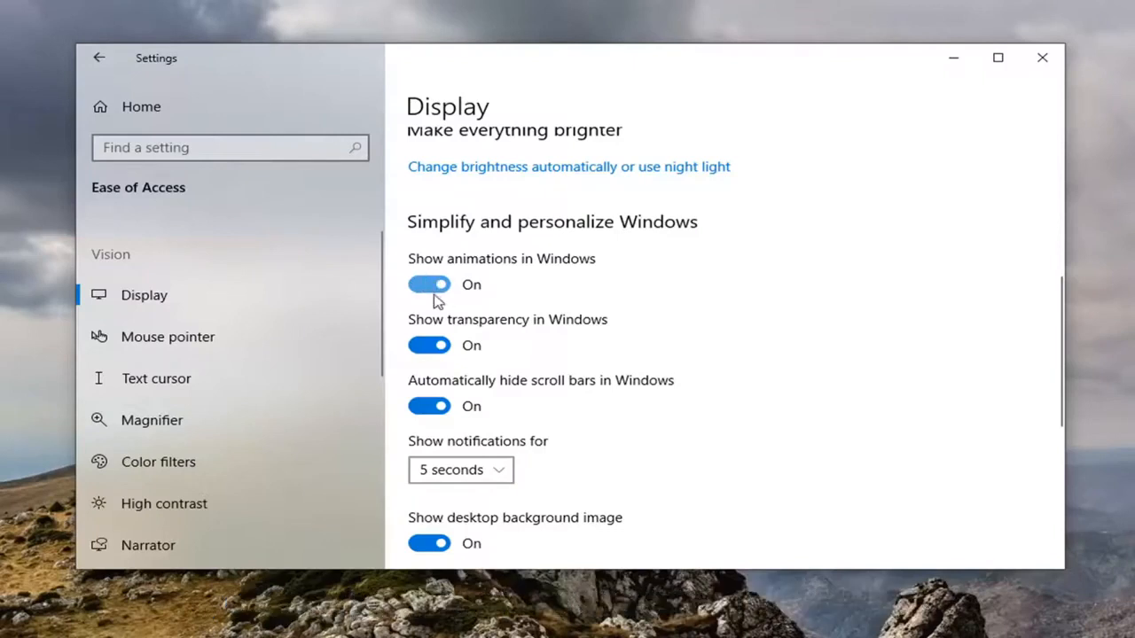
Switch 'Show animations in Windows' to Off and close Settings to return to the desktop
{"action": "left_click", "coordinate": [430, 284]}
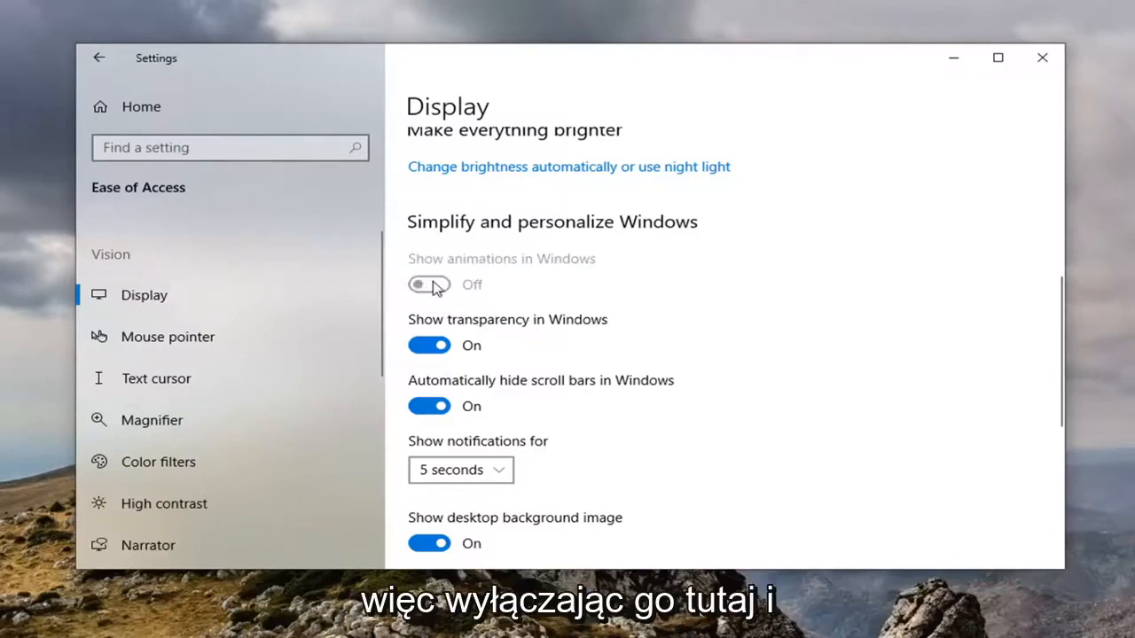
{"action": "left_click", "coordinate": [429, 284]}
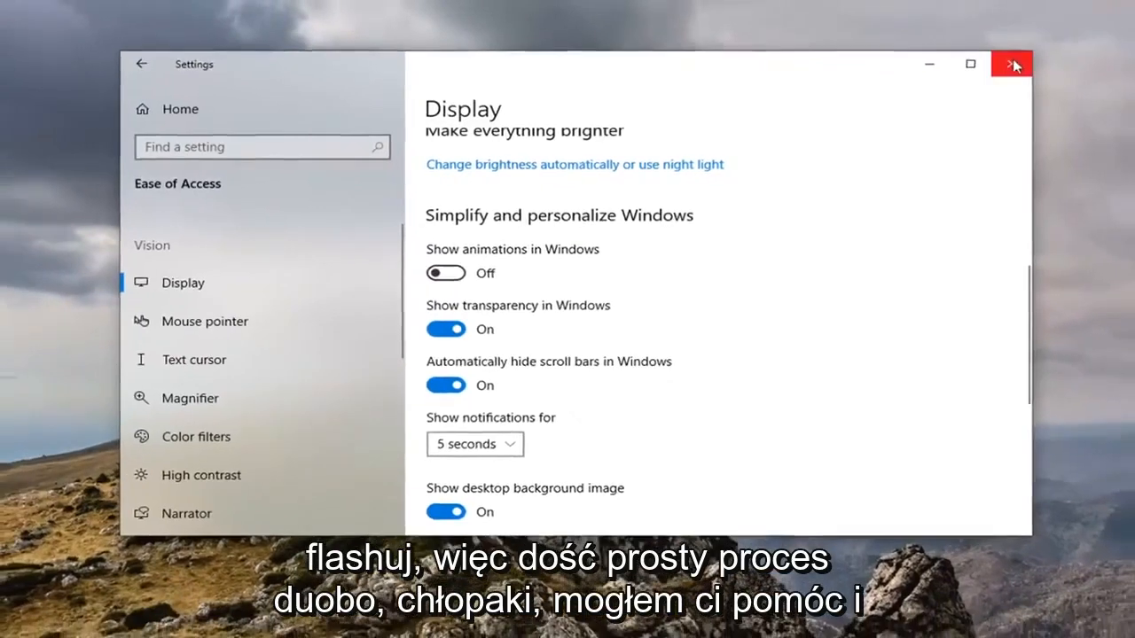
{"action": "left_click", "coordinate": [1011, 64]}
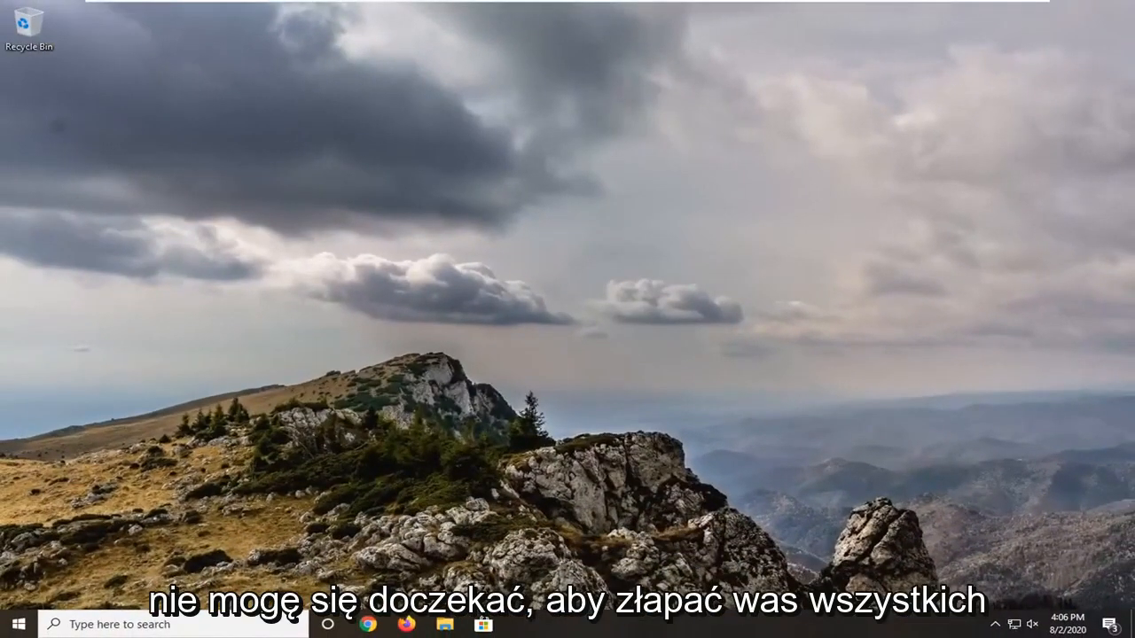